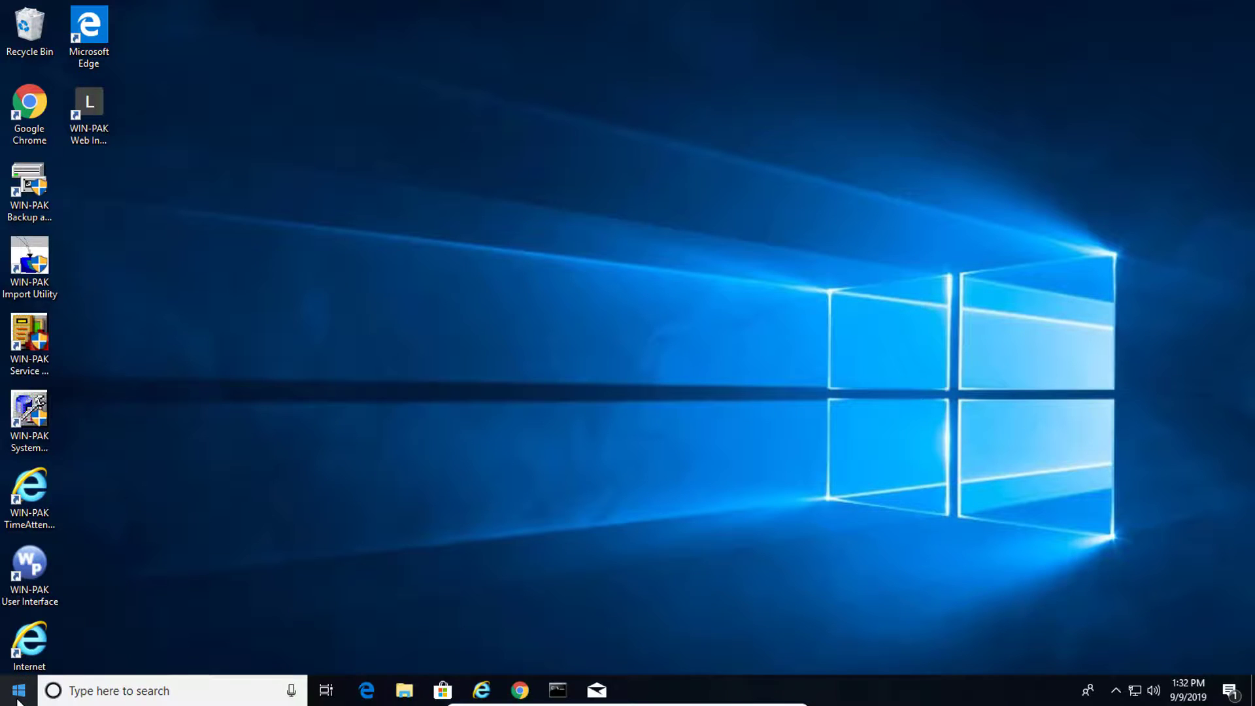
Search the Start menu for 'Control' to find Control Panel.
left_click(16, 685)
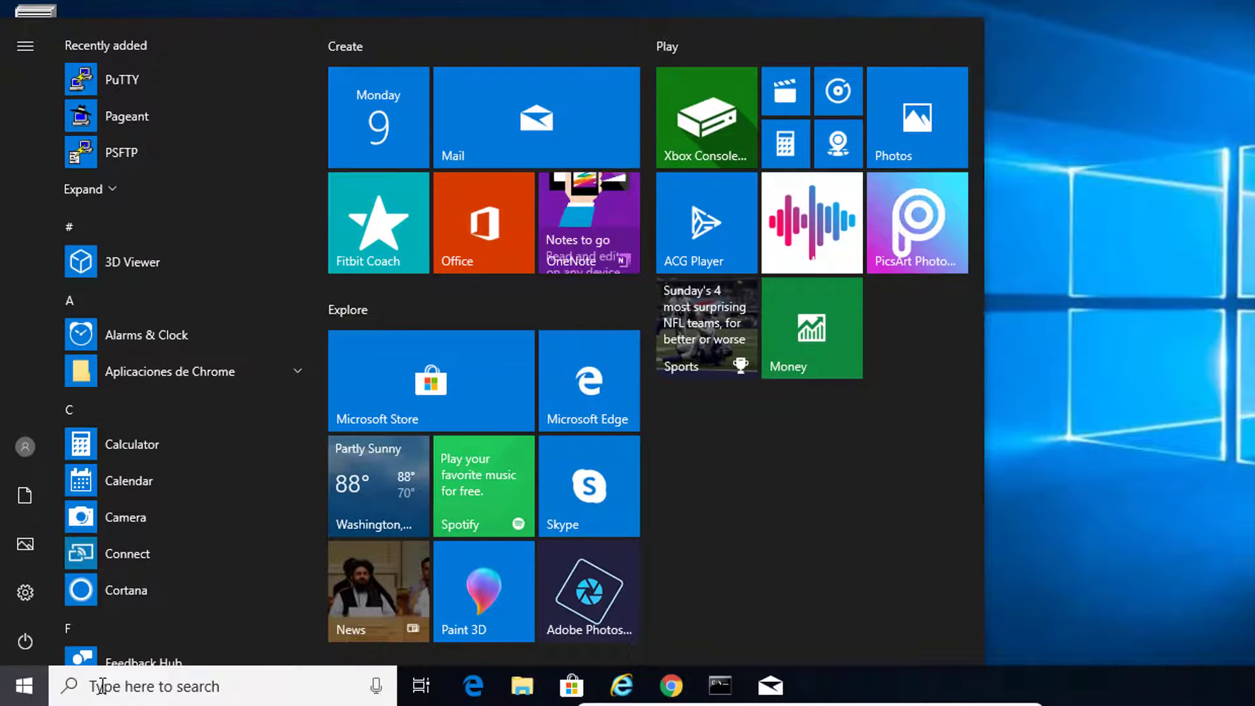
type("Control Panel")
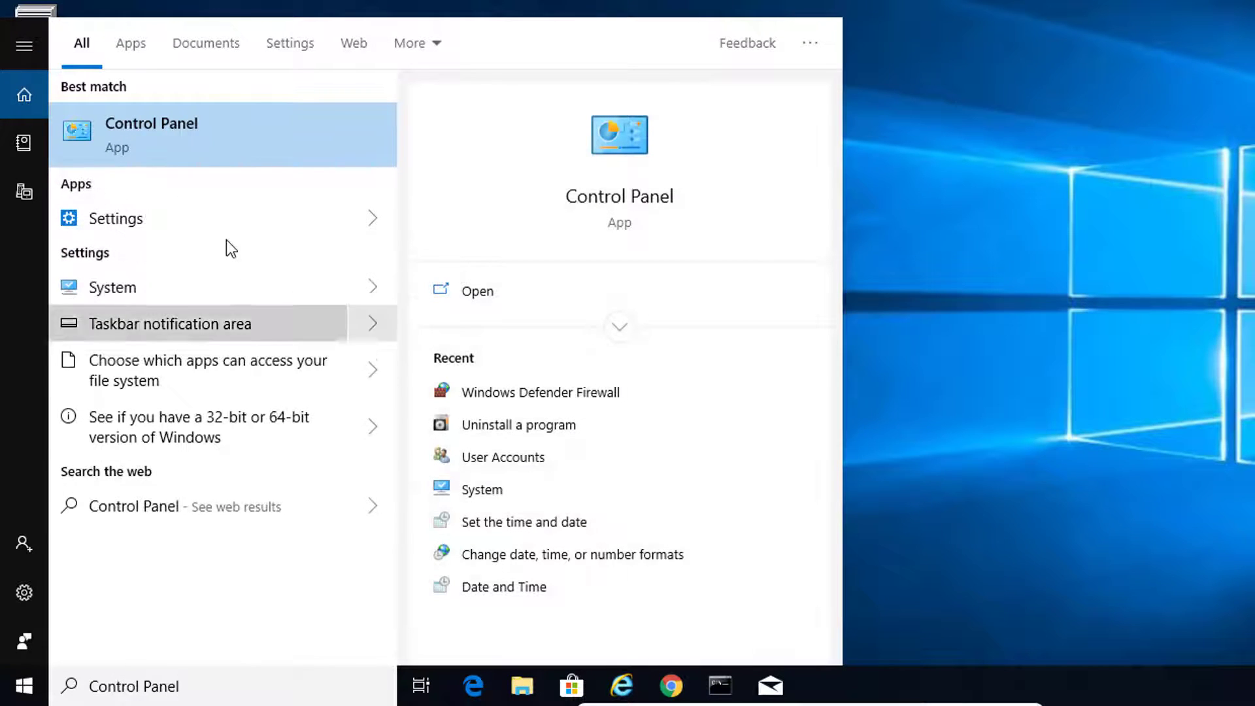
Open Control Panel and go to its Windows Defender Firewall page.
left_click(151, 134)
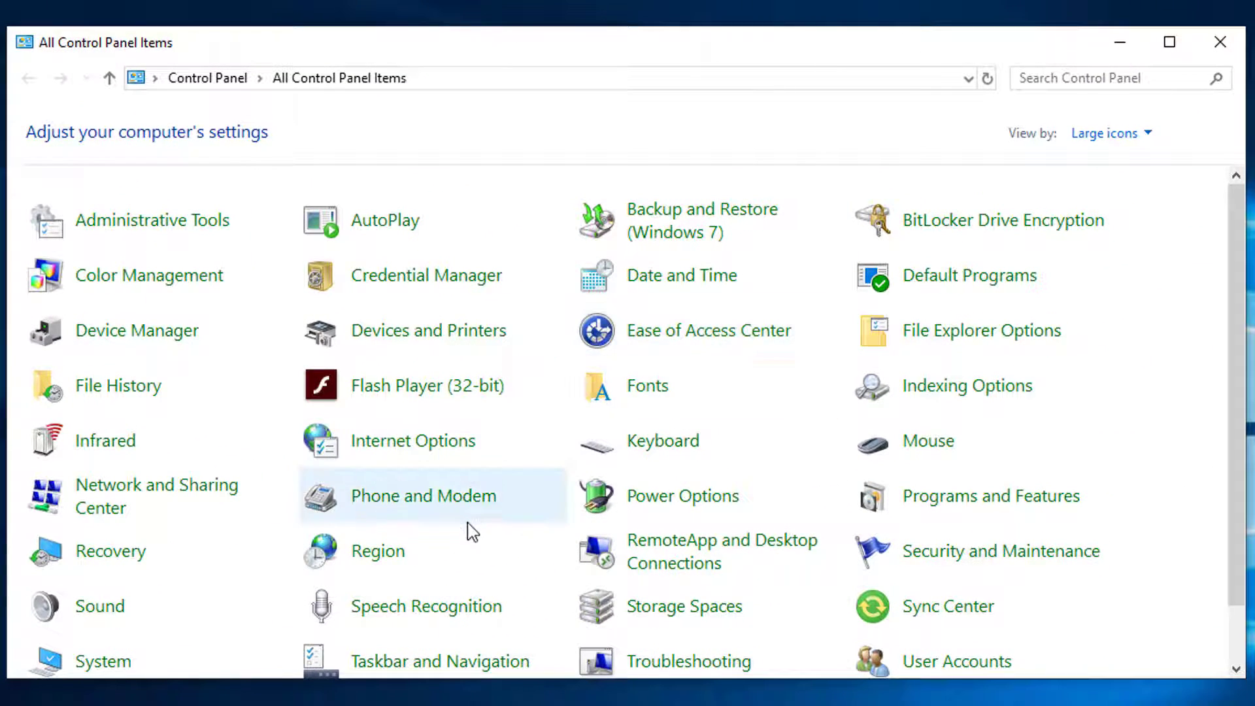
scroll("down", 3)
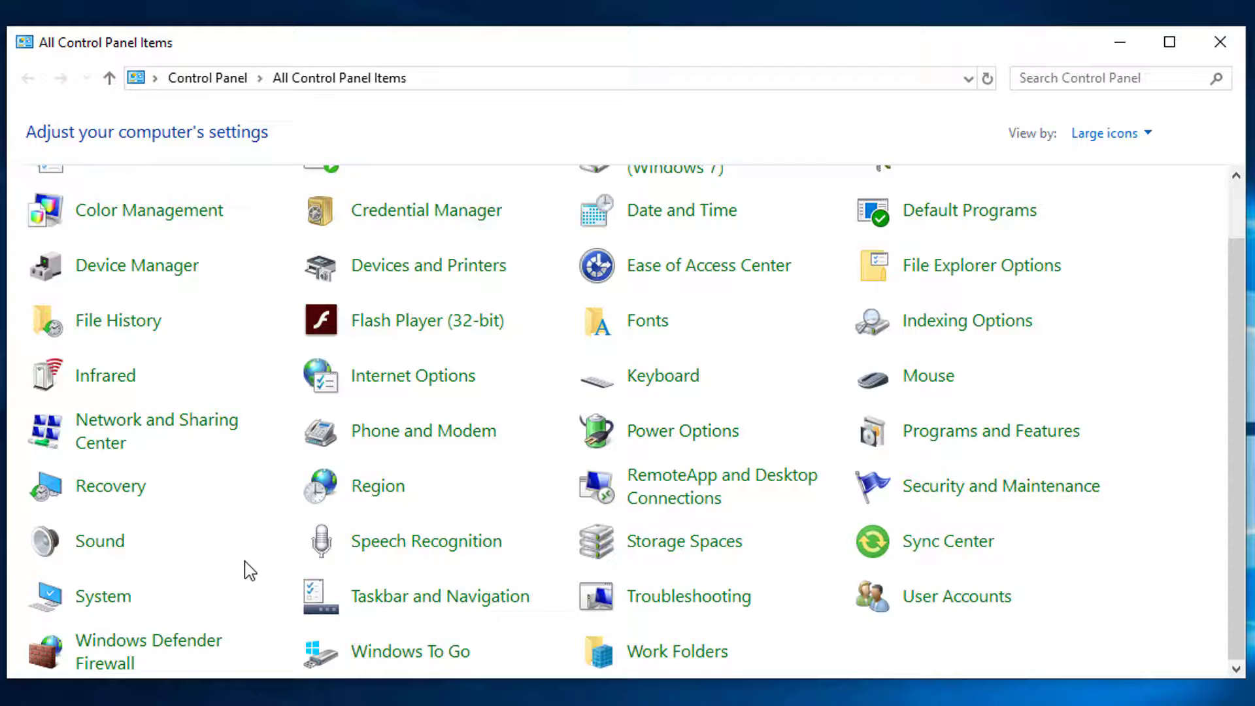
left_click(147, 651)
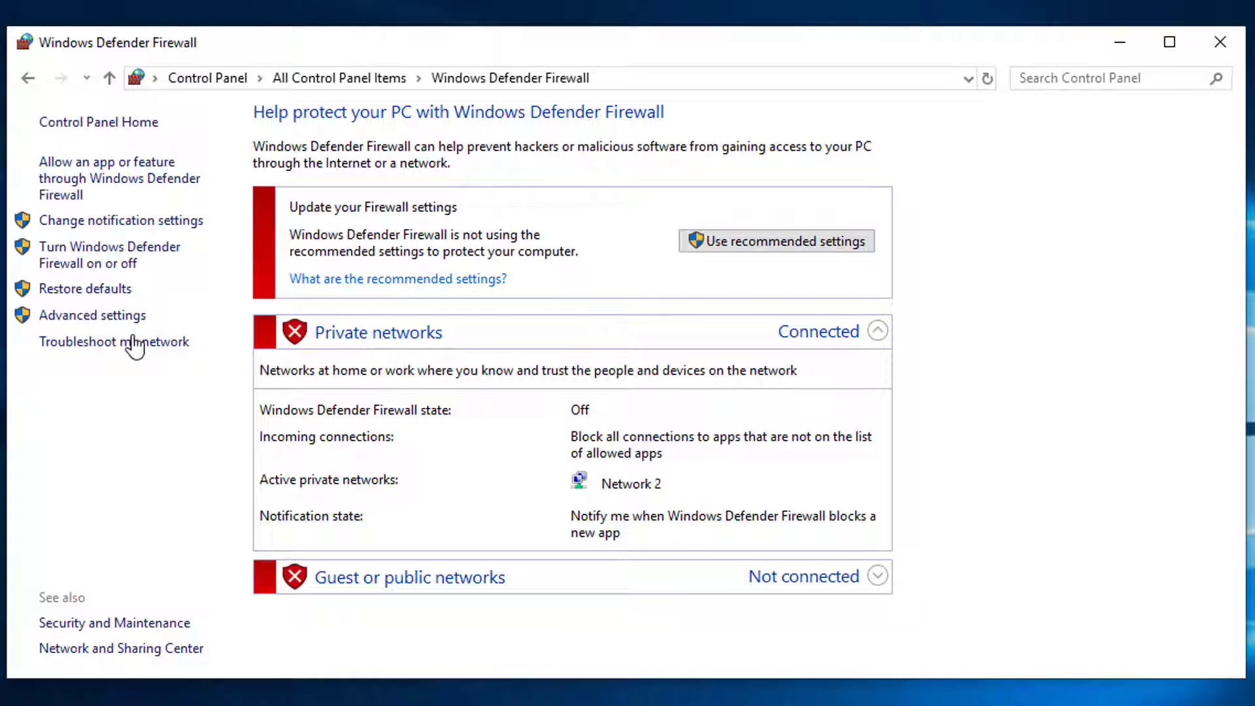
Open Advanced settings and display the Inbound Rules list.
left_click(93, 315)
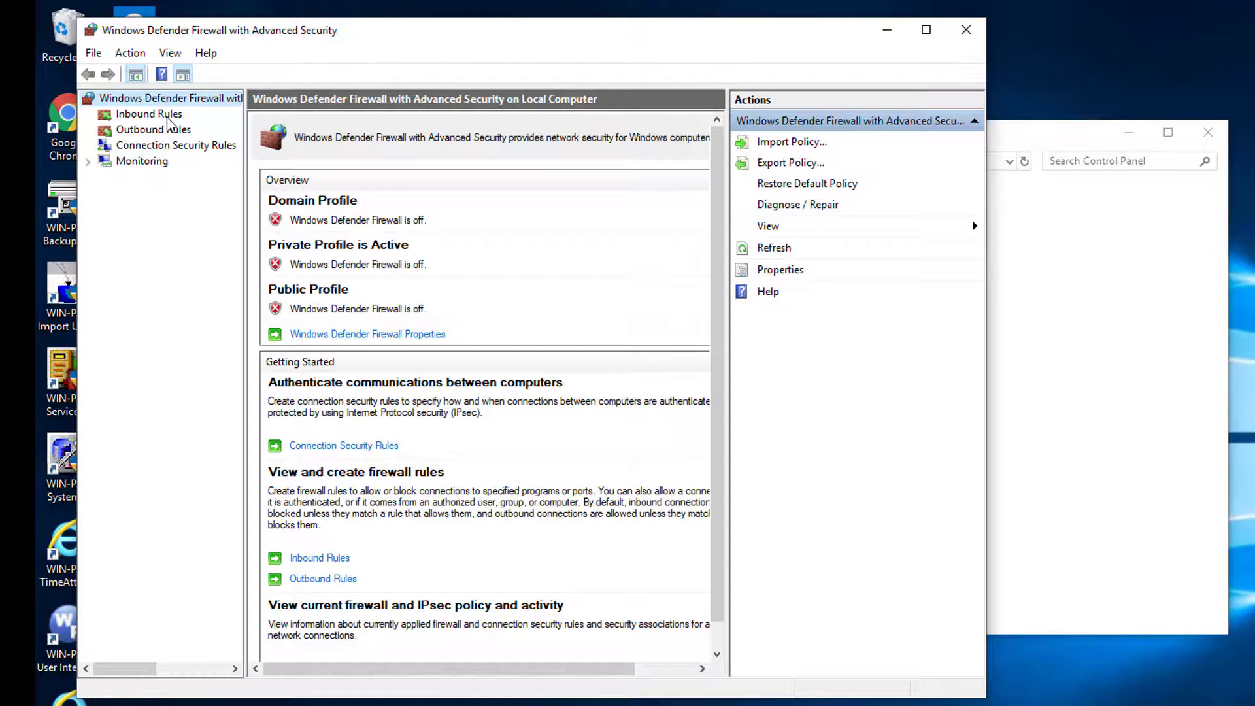
left_click(926, 30)
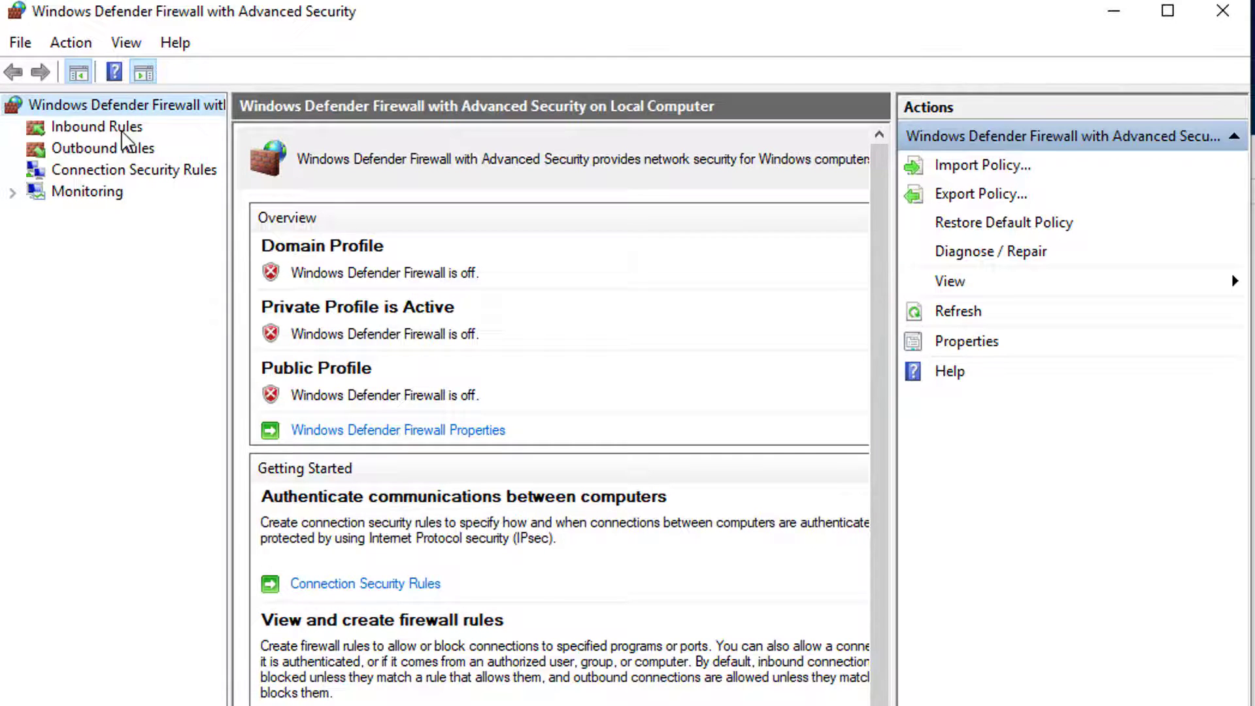
left_click(95, 126)
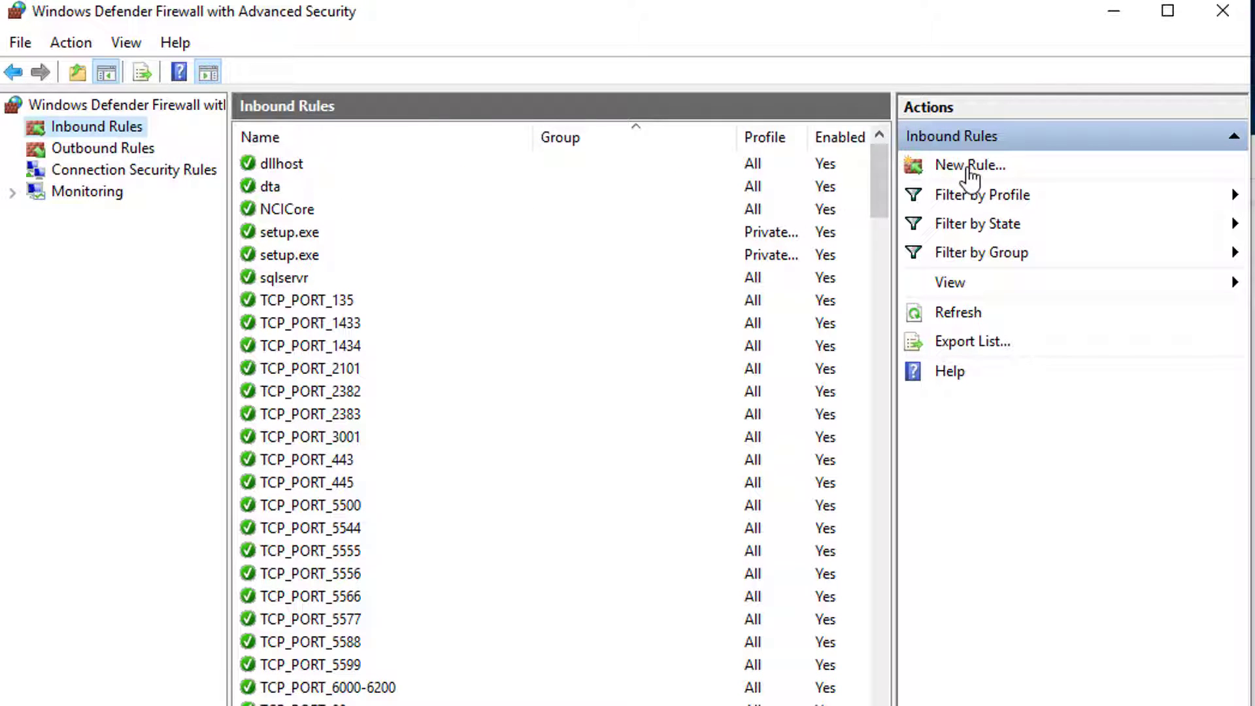
Start a New Inbound Rule with Port as the rule type.
left_click(970, 164)
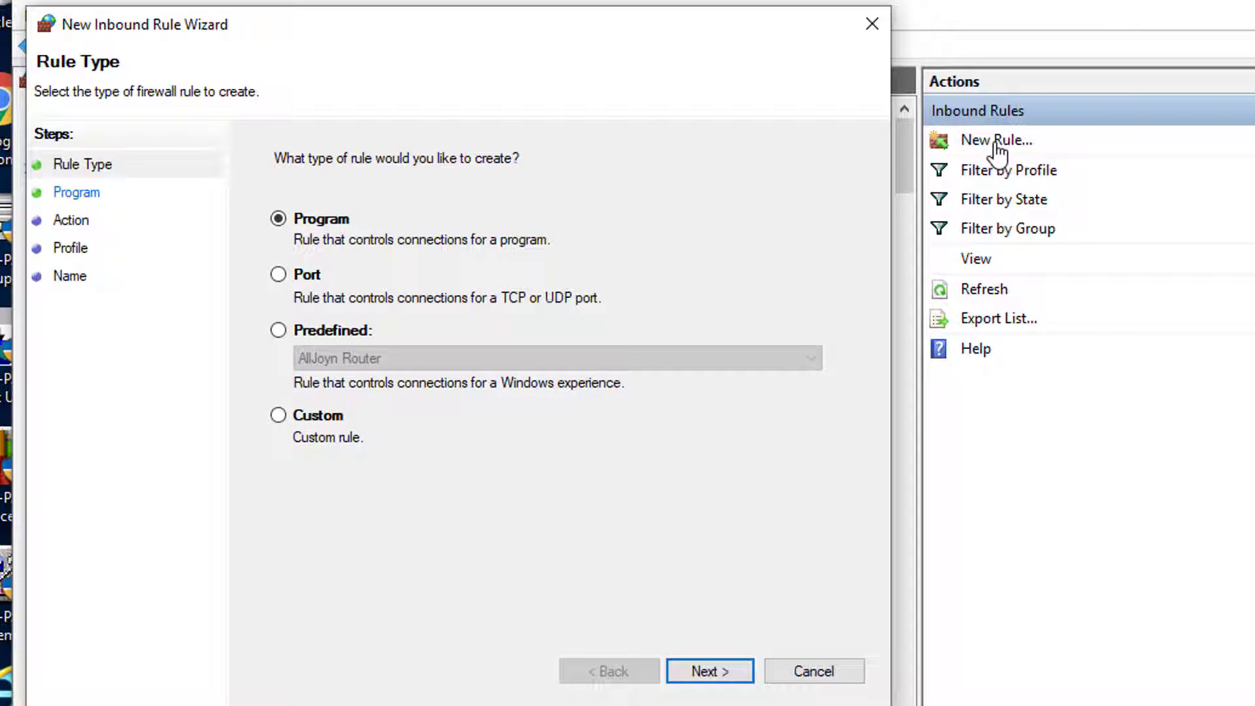
mouse_move(330, 284)
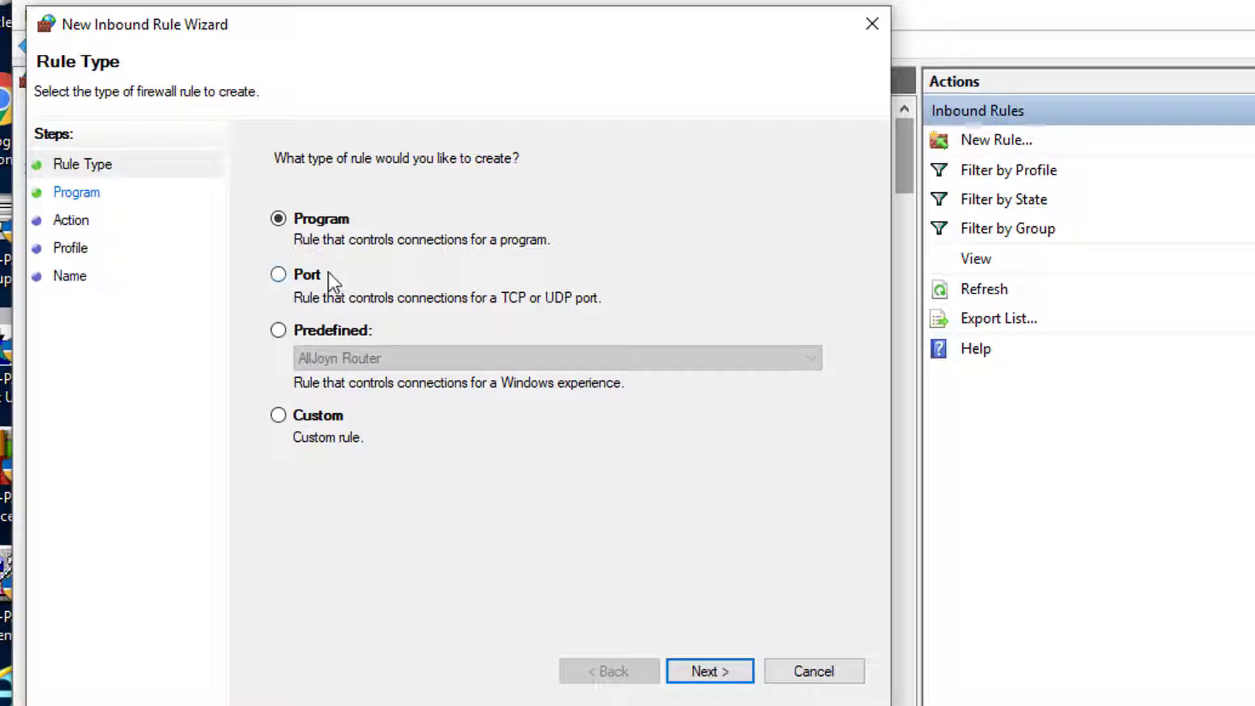
left_click(278, 274)
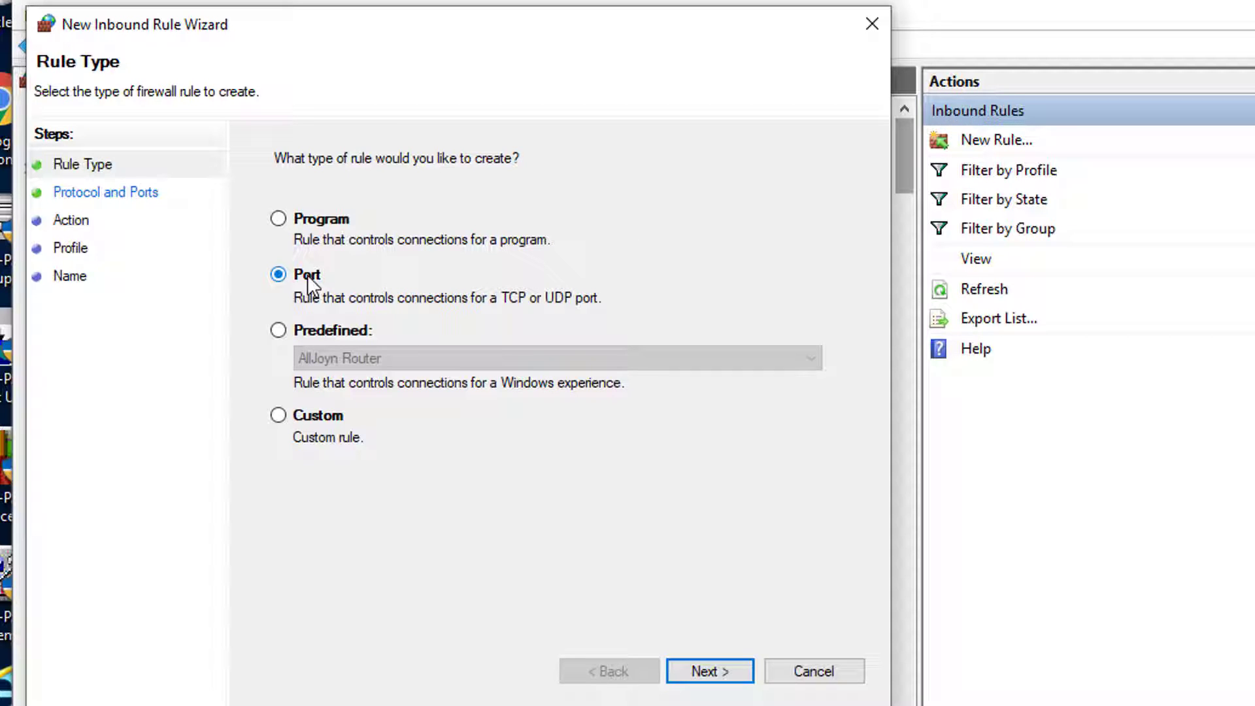
mouse_move(544, 462)
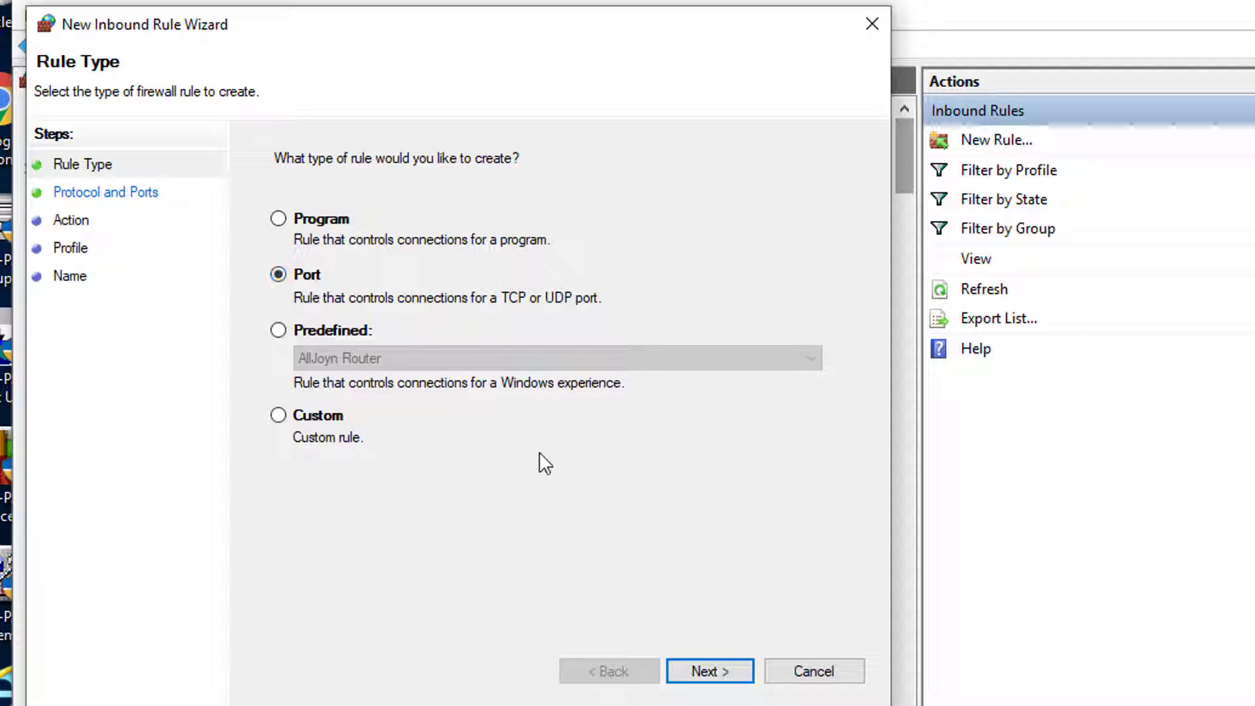
mouse_move(712, 685)
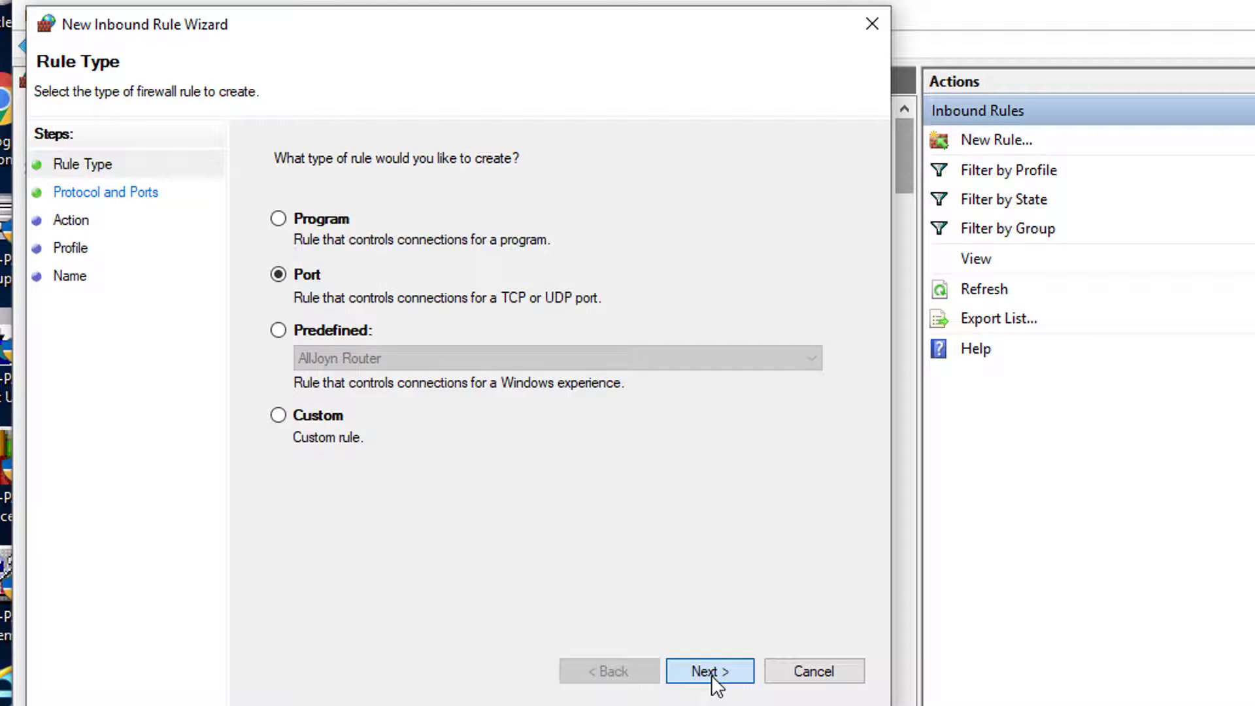
Target TCP specific local ports 5555, 5556 in the wizard.
left_click(711, 689)
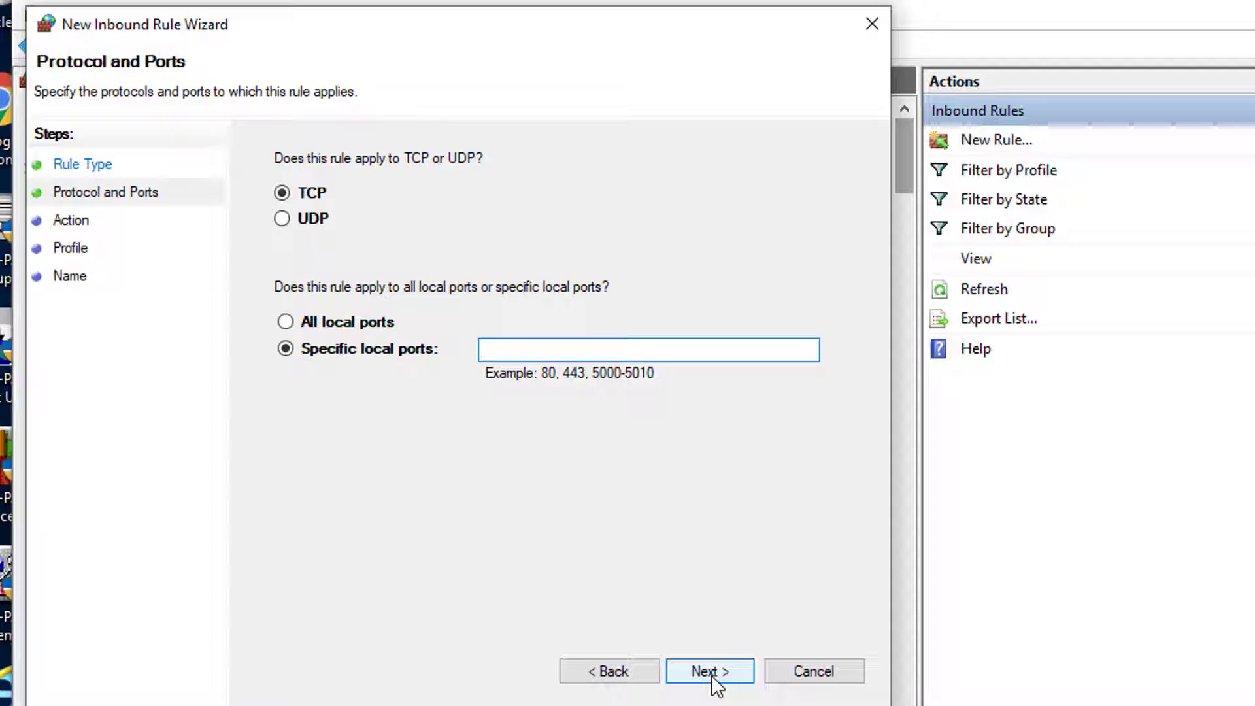
left_click(648, 350)
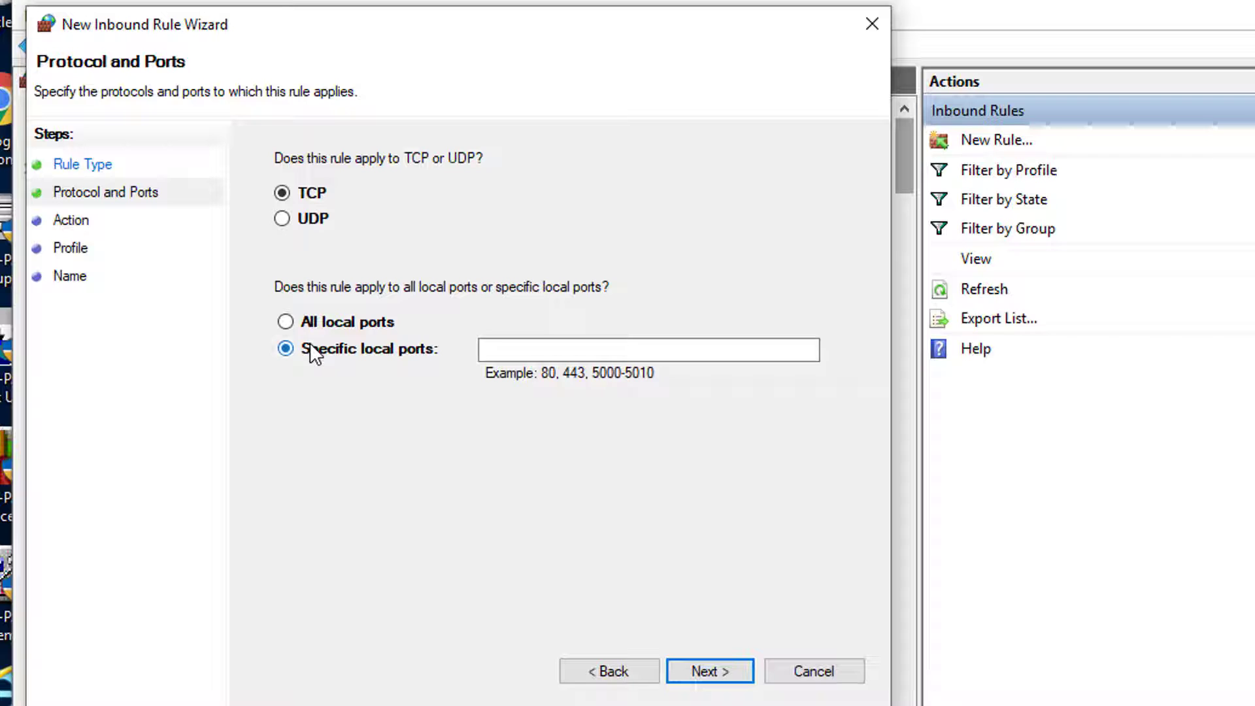
mouse_move(428, 365)
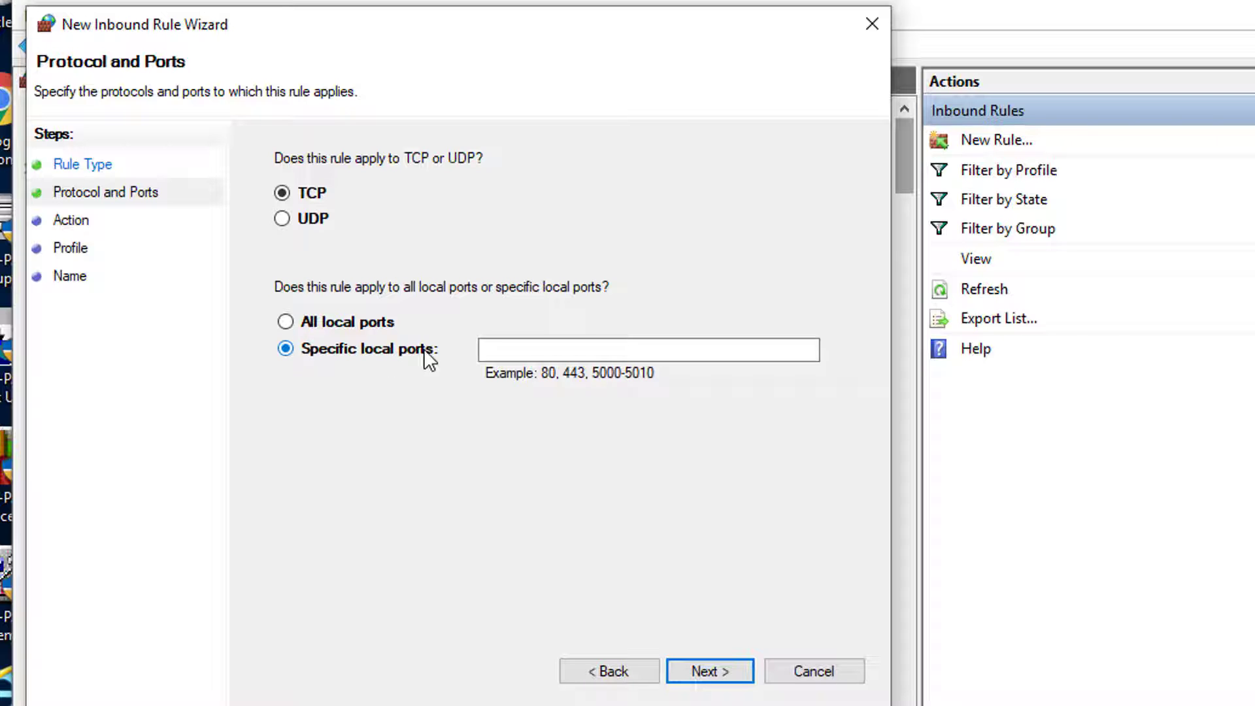
type("5555, 5556")
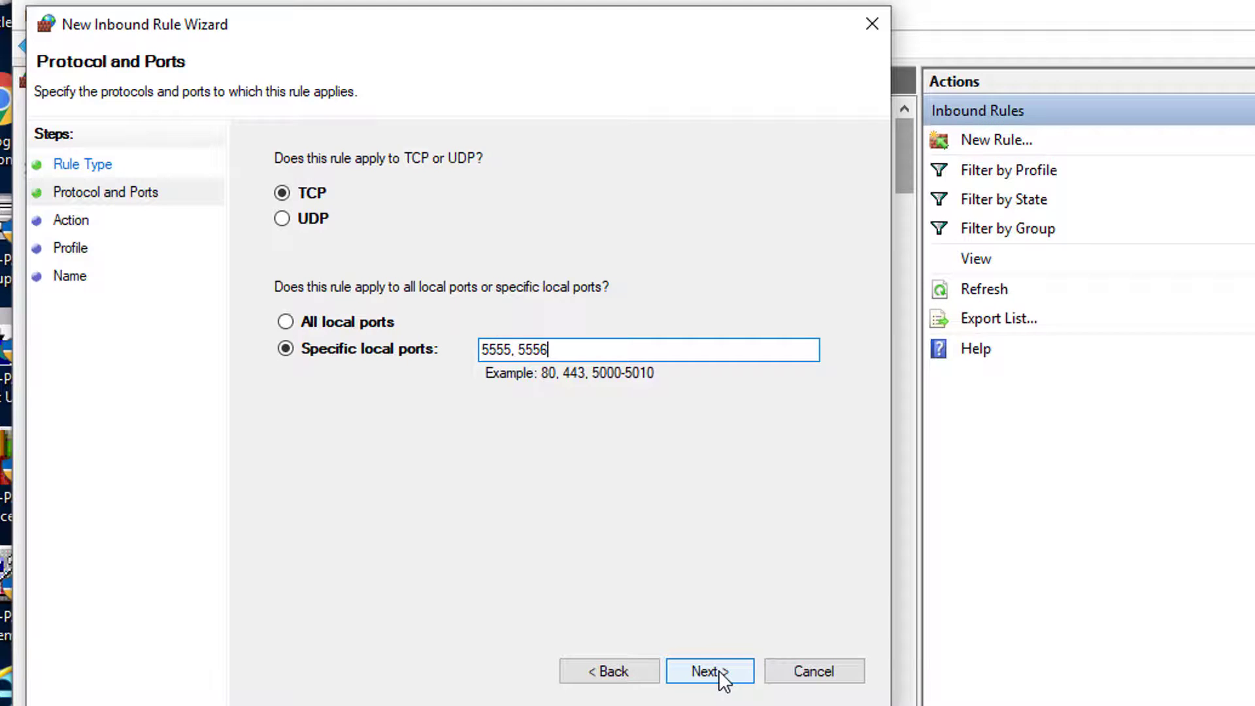
Keep 'Allow the connection' as the rule action and advance to Profile.
left_click(713, 671)
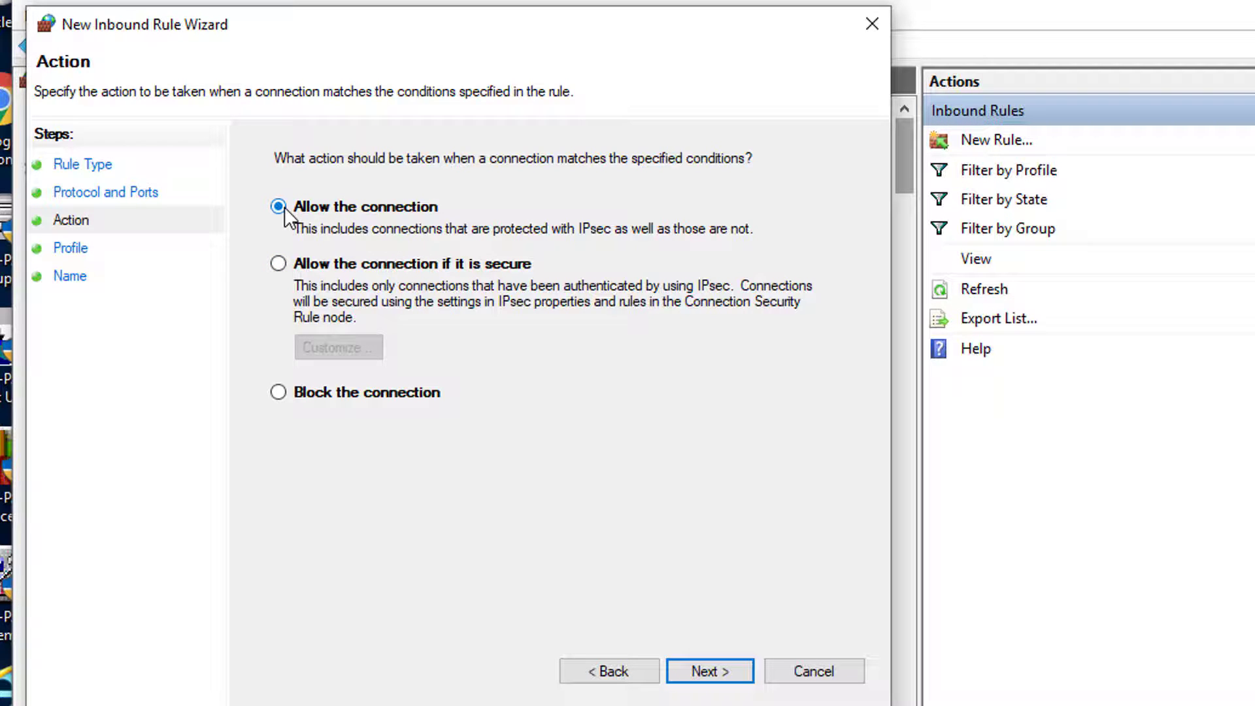
mouse_move(522, 404)
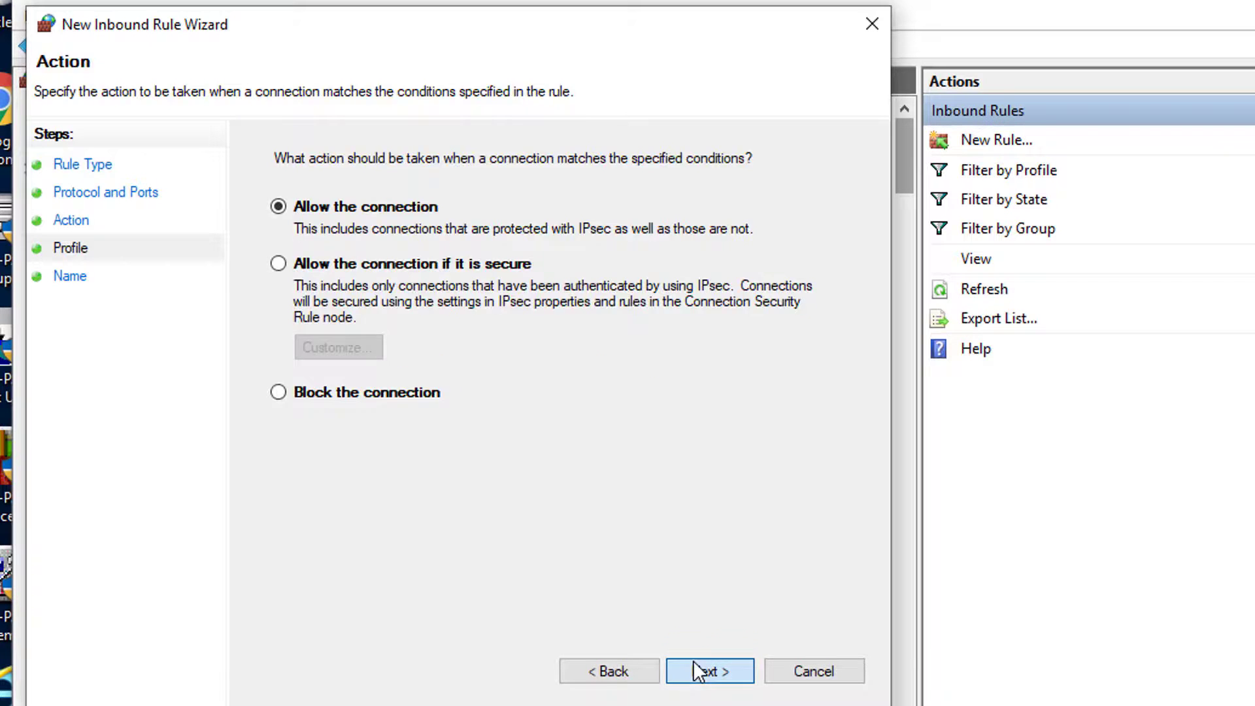
left_click(708, 689)
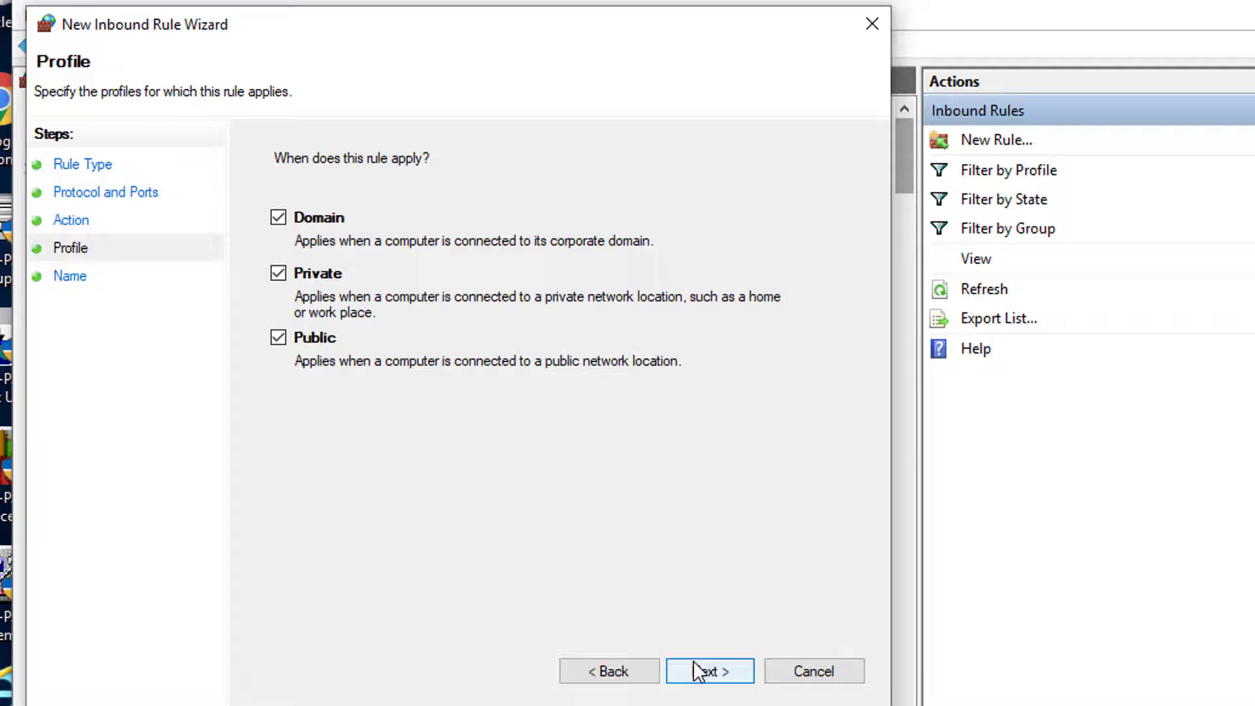
Keep all profiles, name the rule 'WinPak Communication Ports' and finish.
left_click(708, 671)
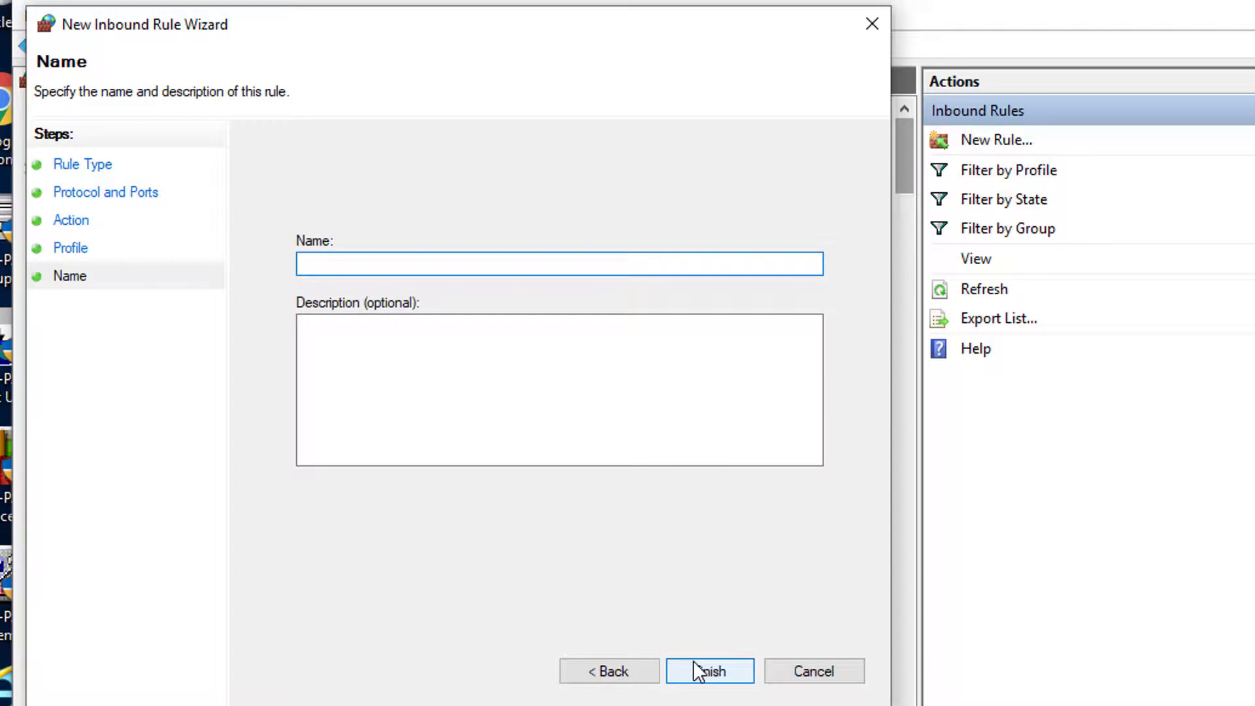
type("Win")
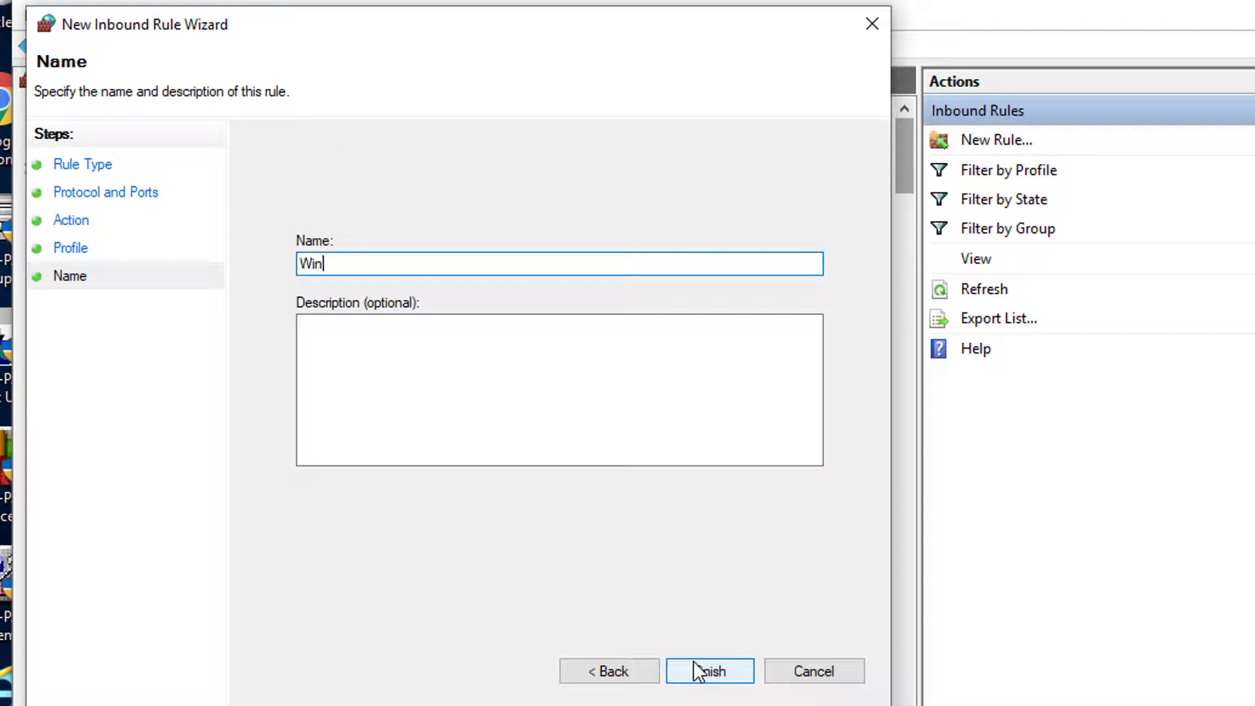
type("Pak Communication Ports")
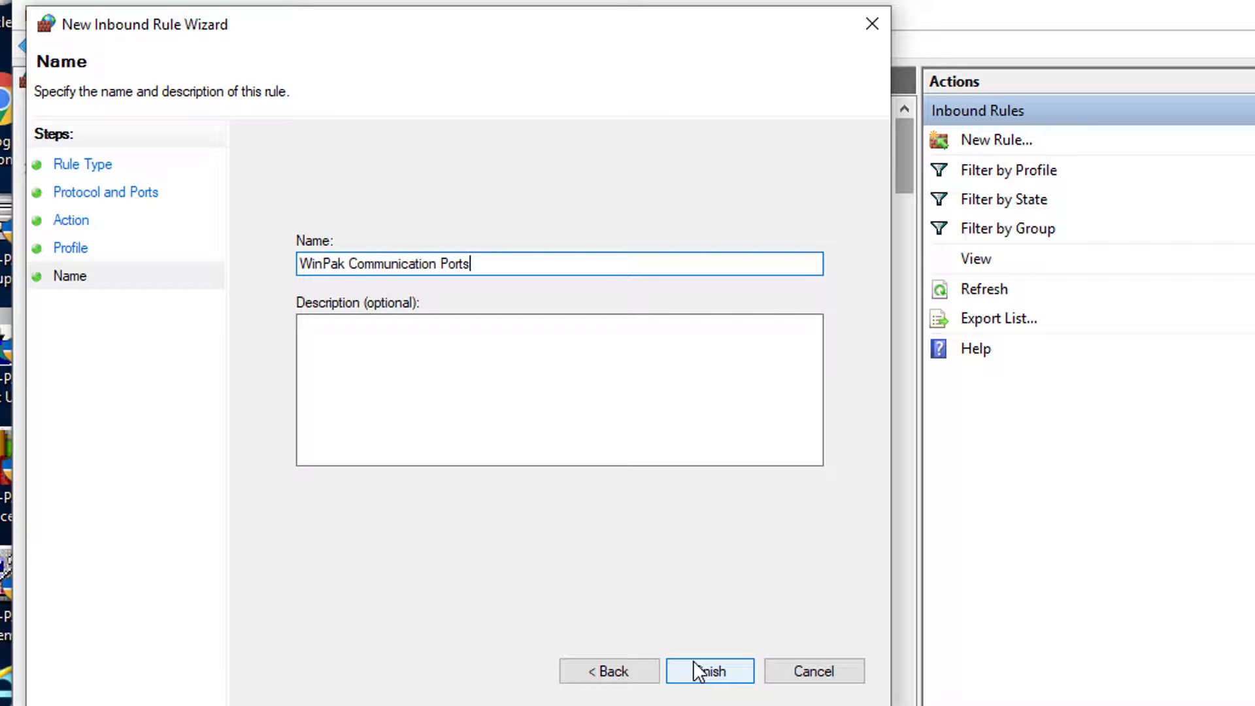
left_click(710, 672)
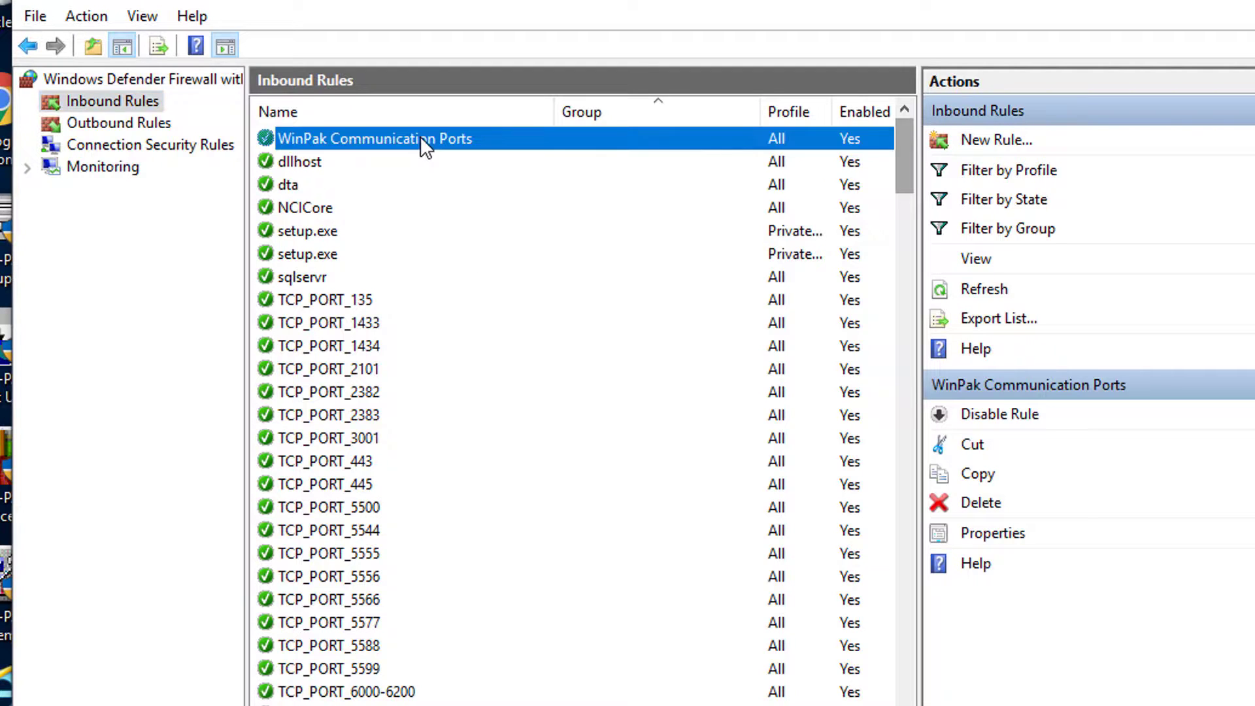
mouse_move(434, 152)
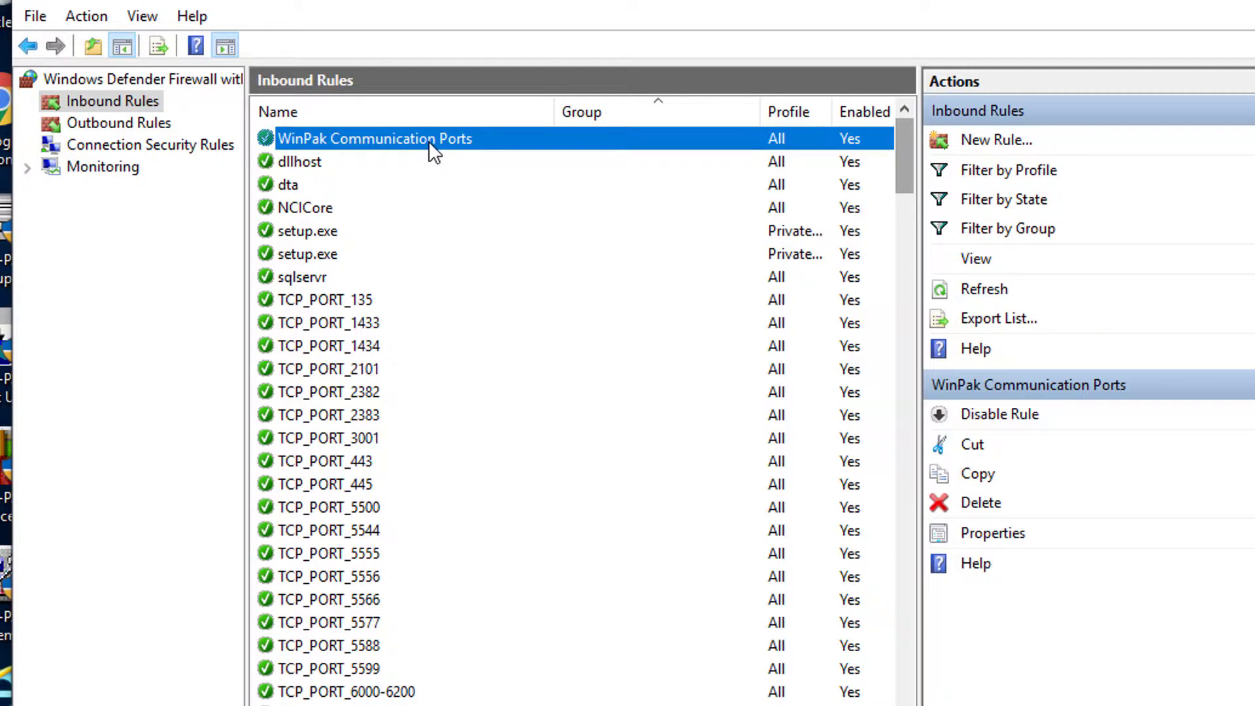